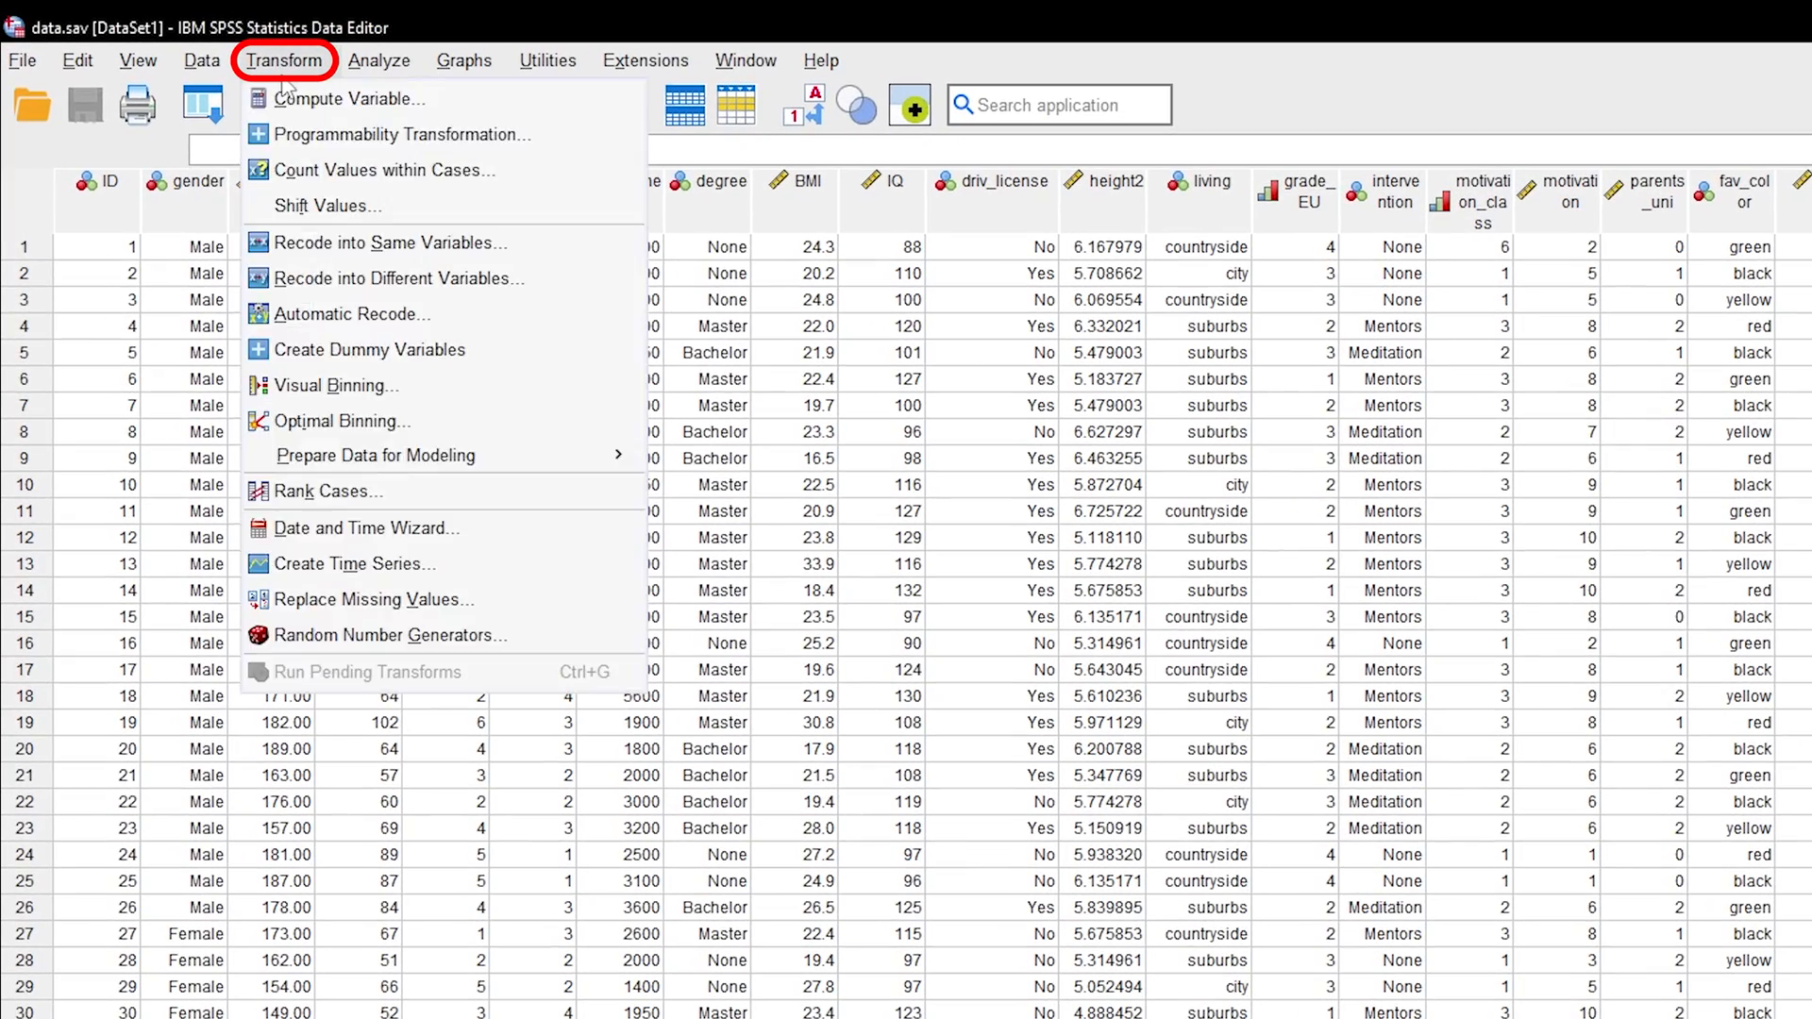
pyautogui.moveTo(372, 349)
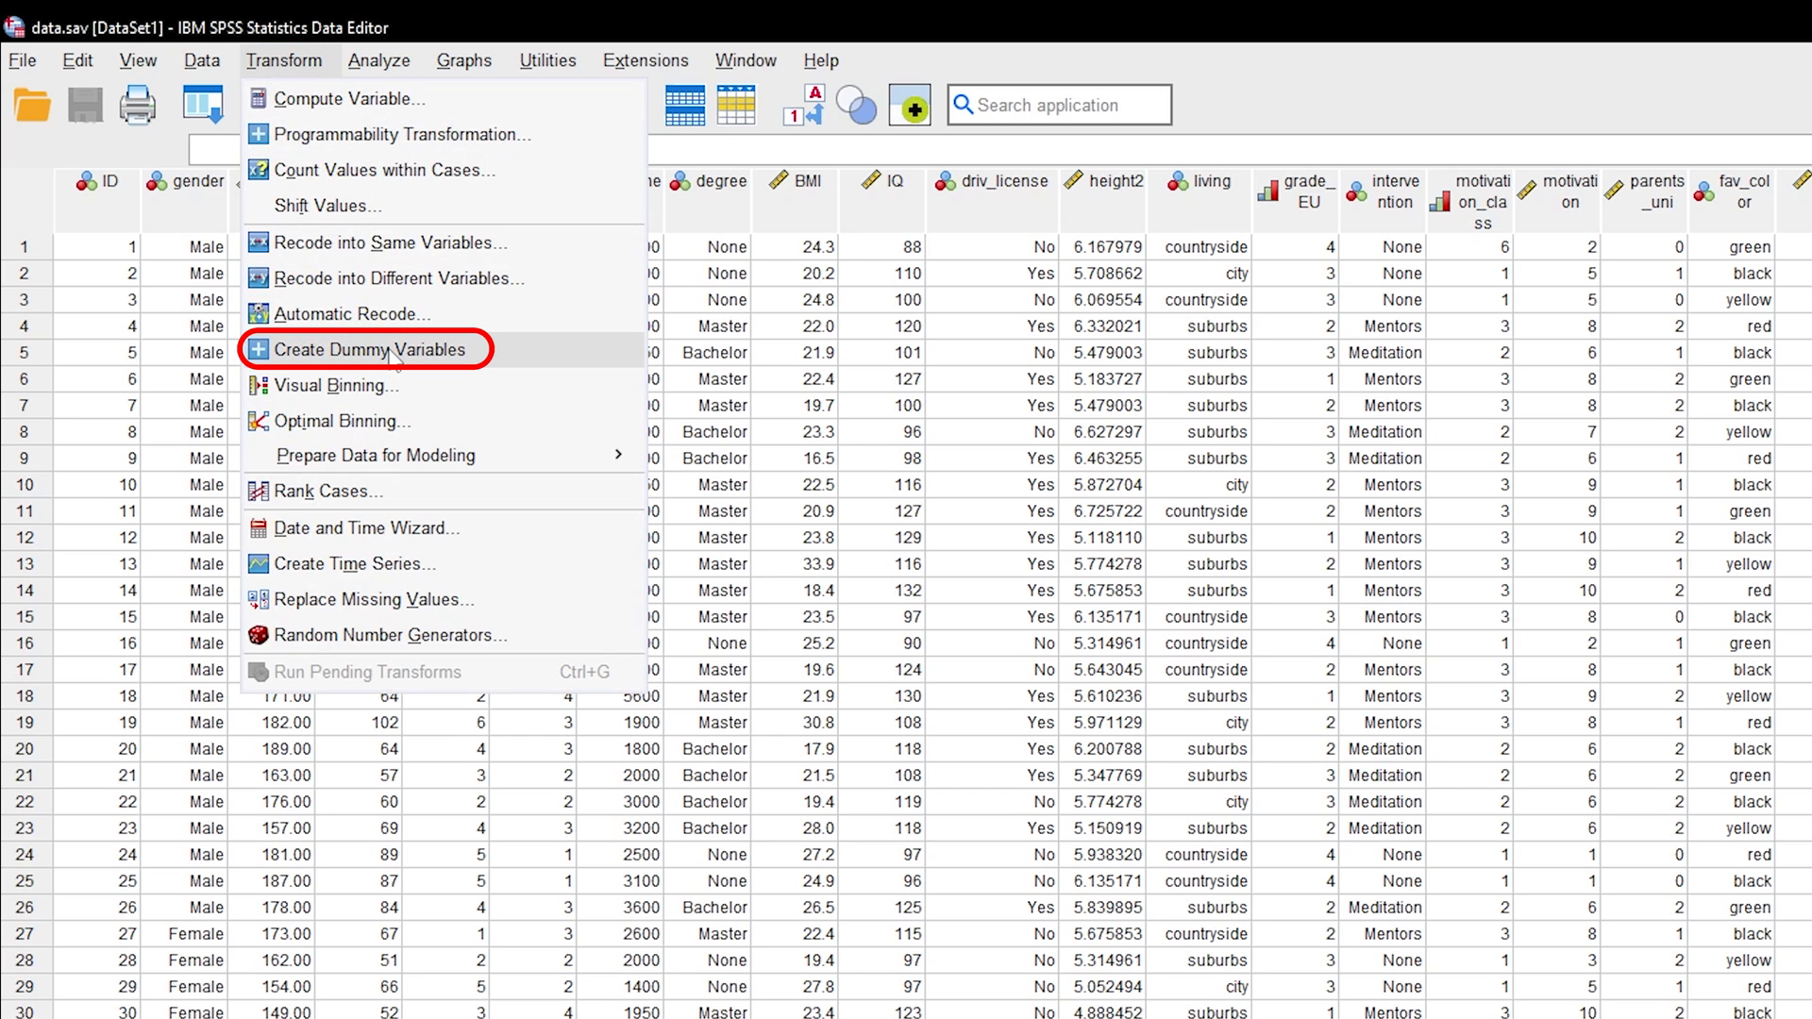
# Bring up the Create Dummy Variables dialog from the Transform menu.
pyautogui.click(369, 349)
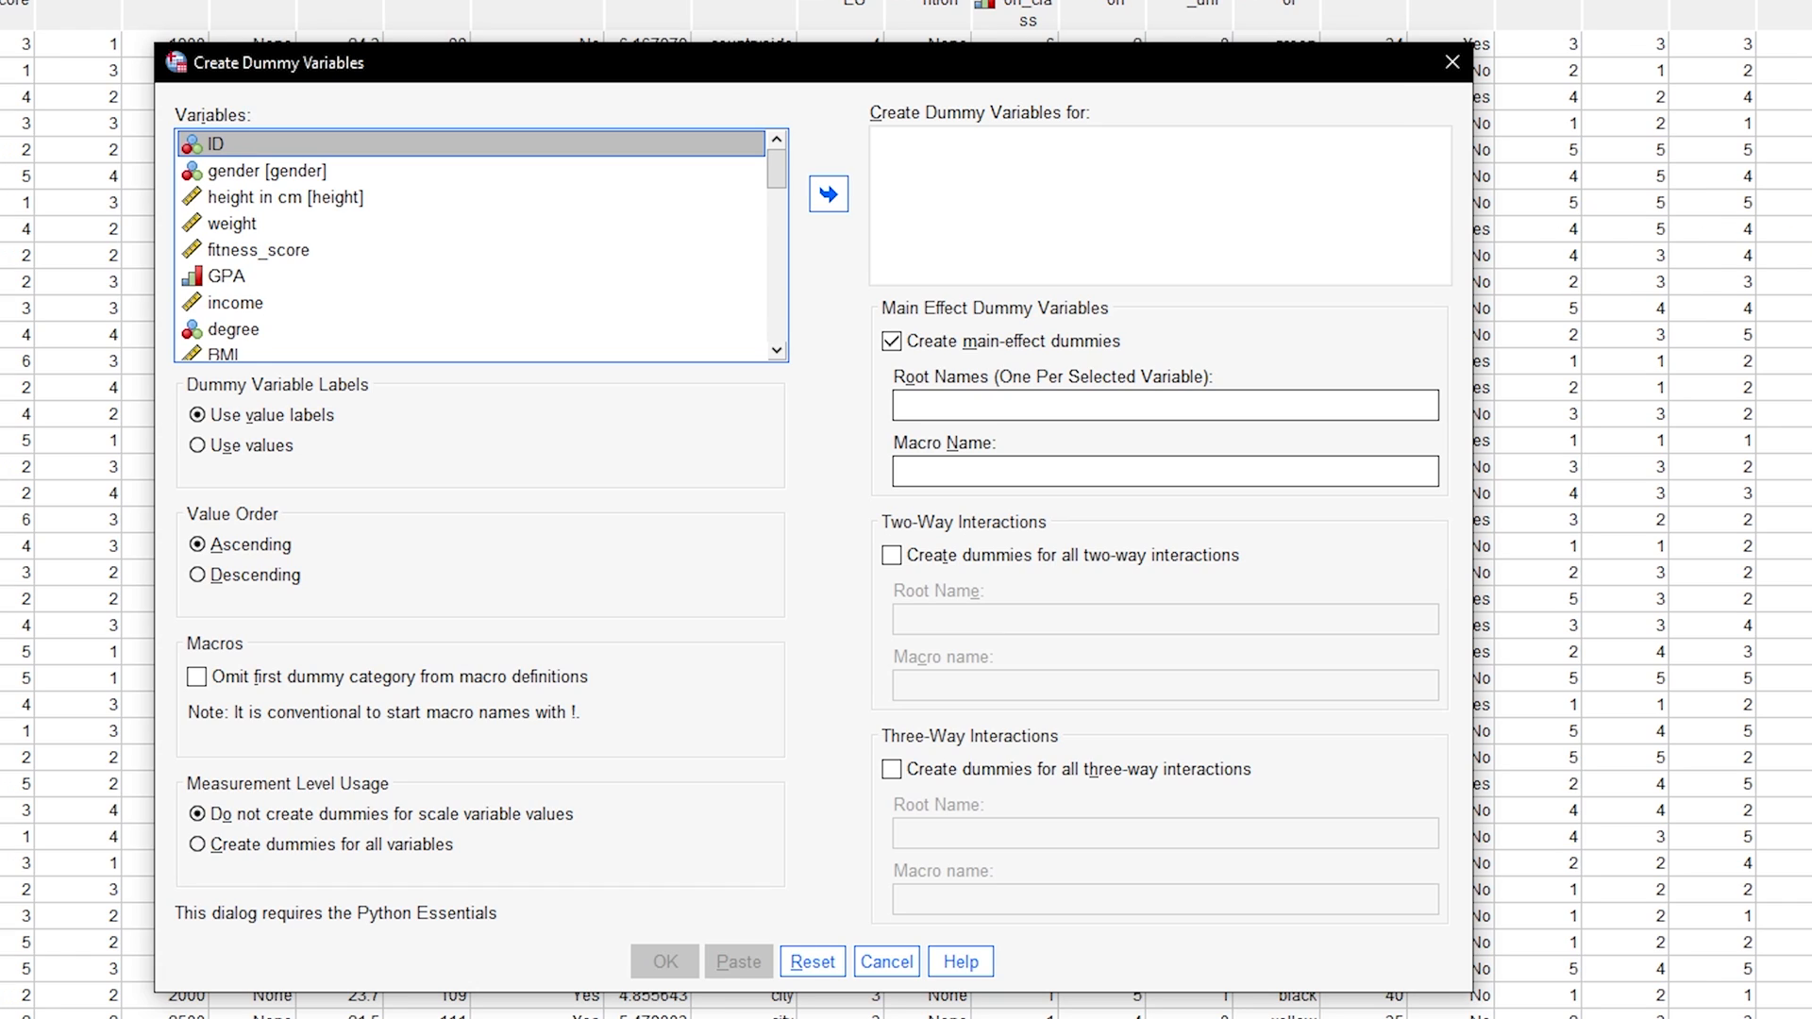
# Move degree into the Create Dummy Variables for list.
pyautogui.click(231, 330)
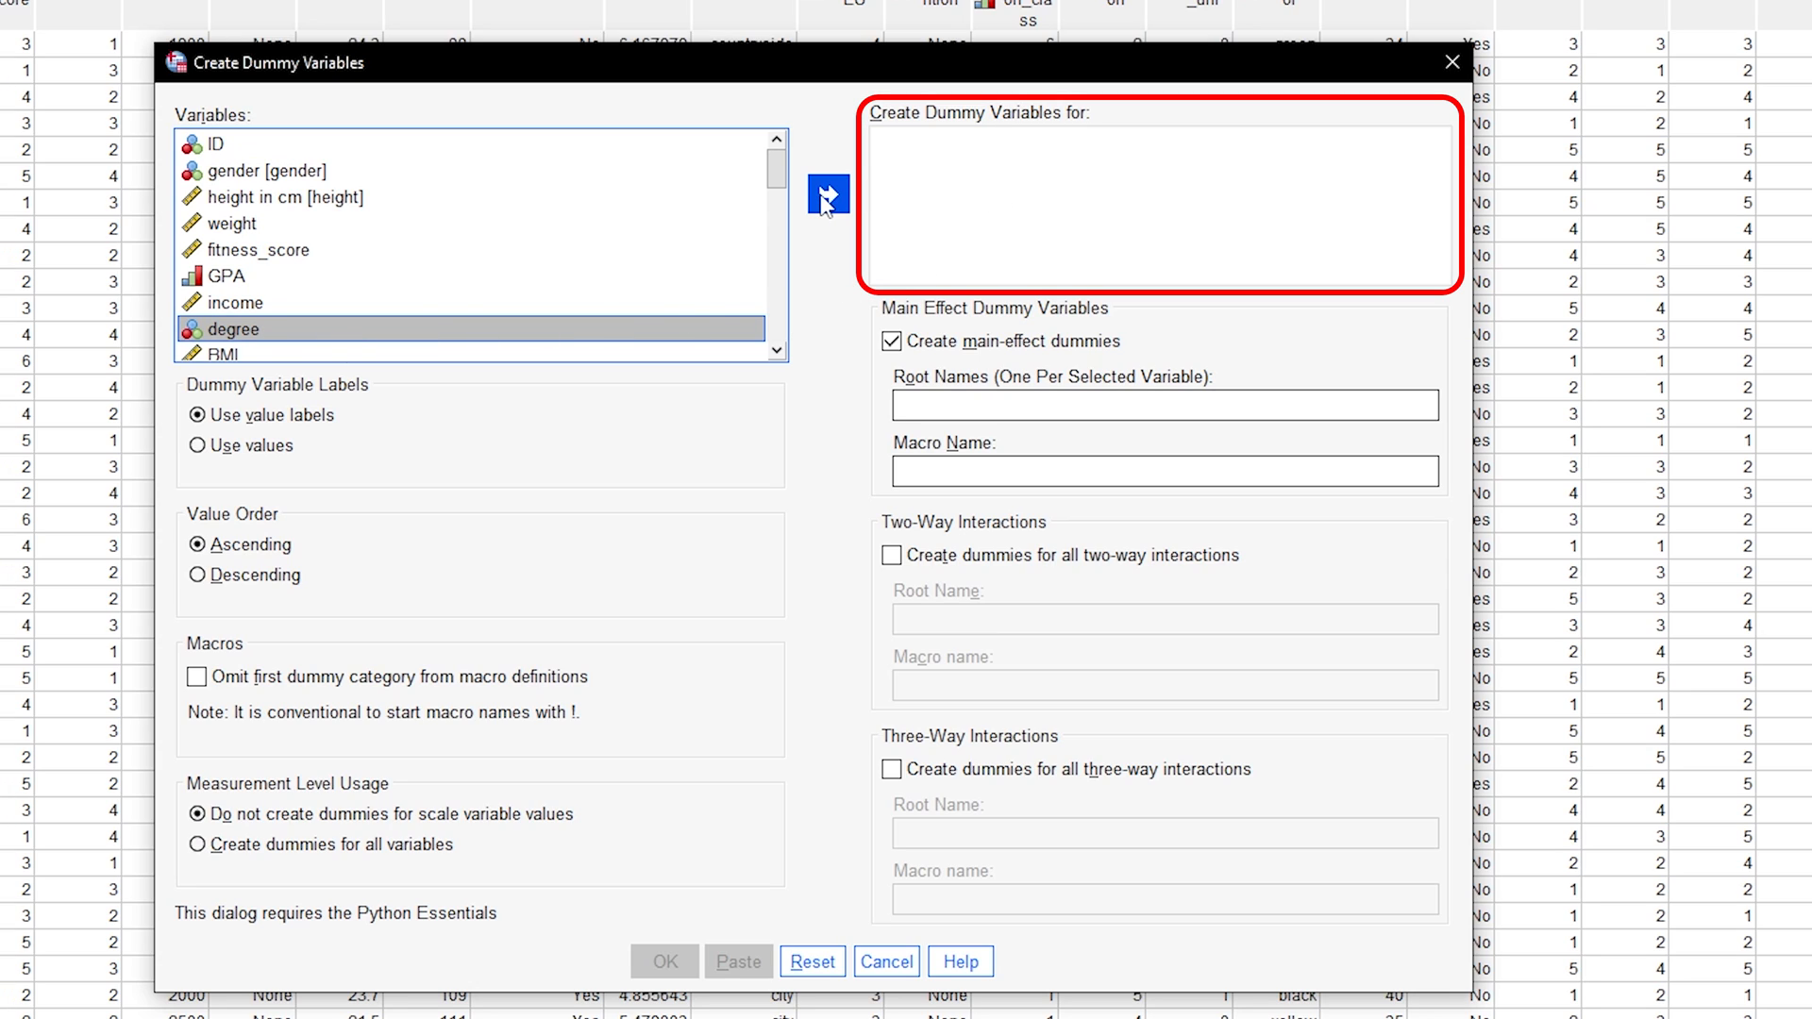
pyautogui.click(828, 195)
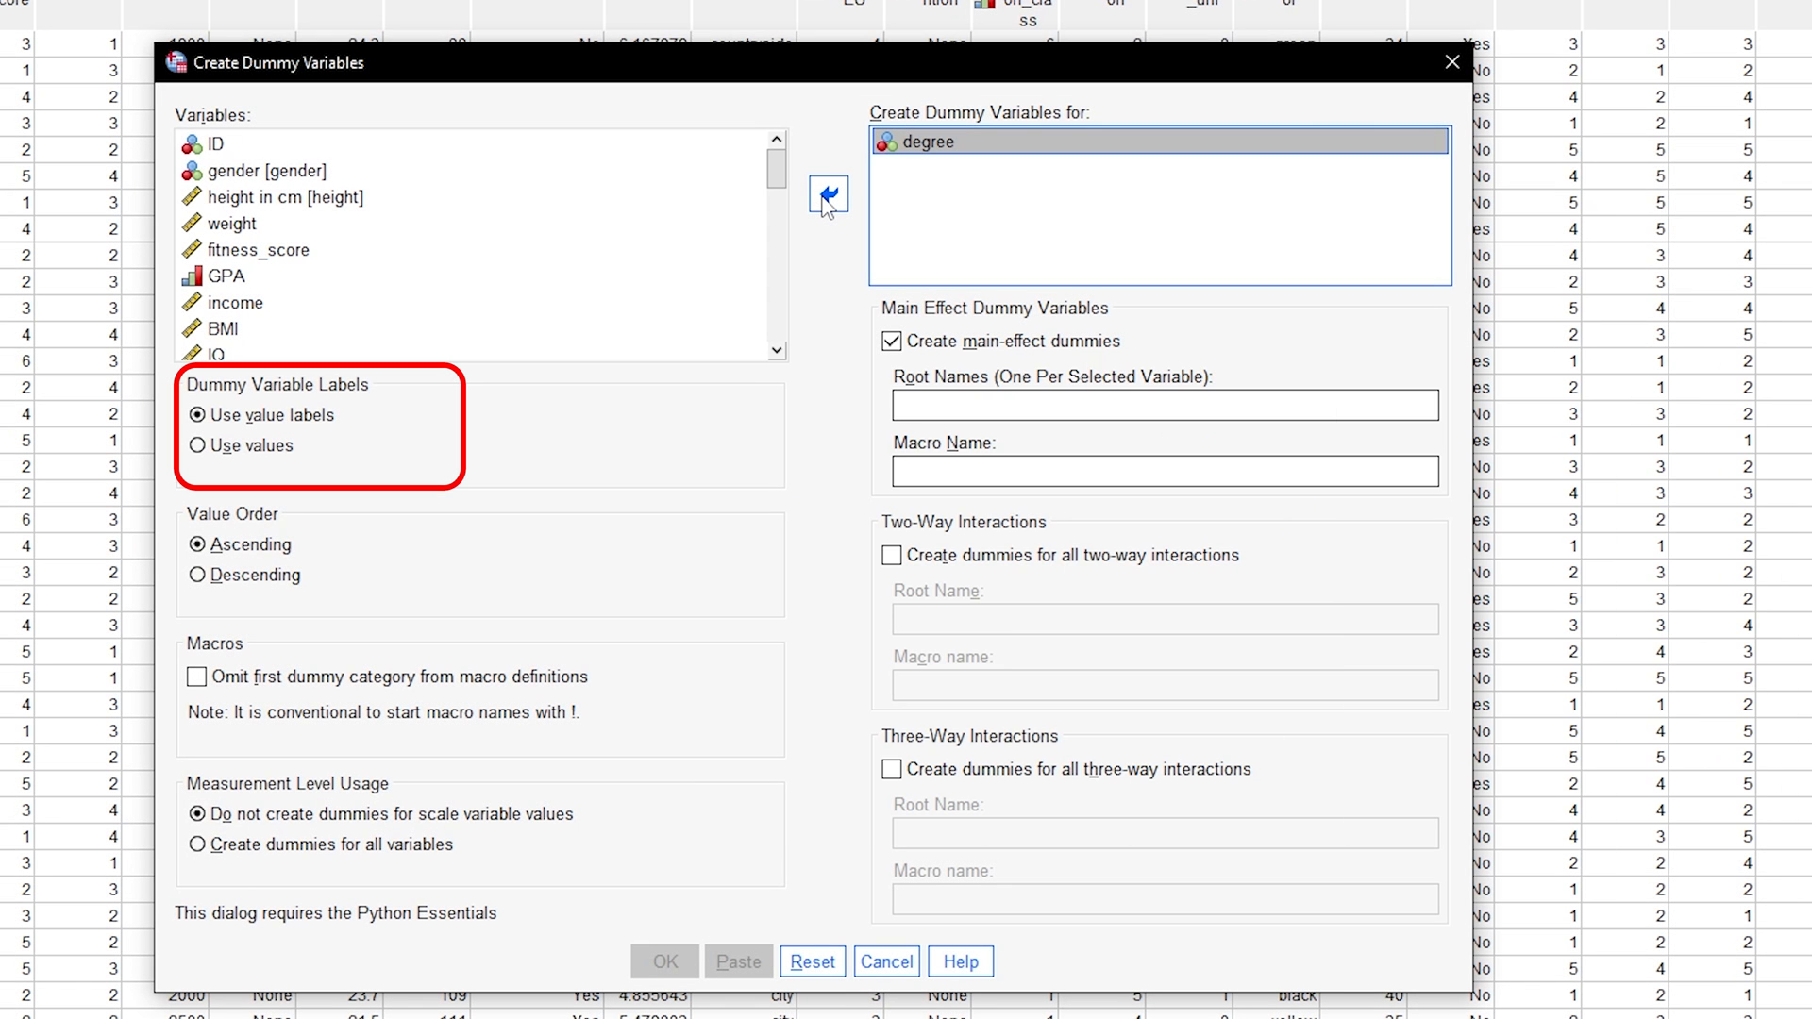
pyautogui.click(198, 415)
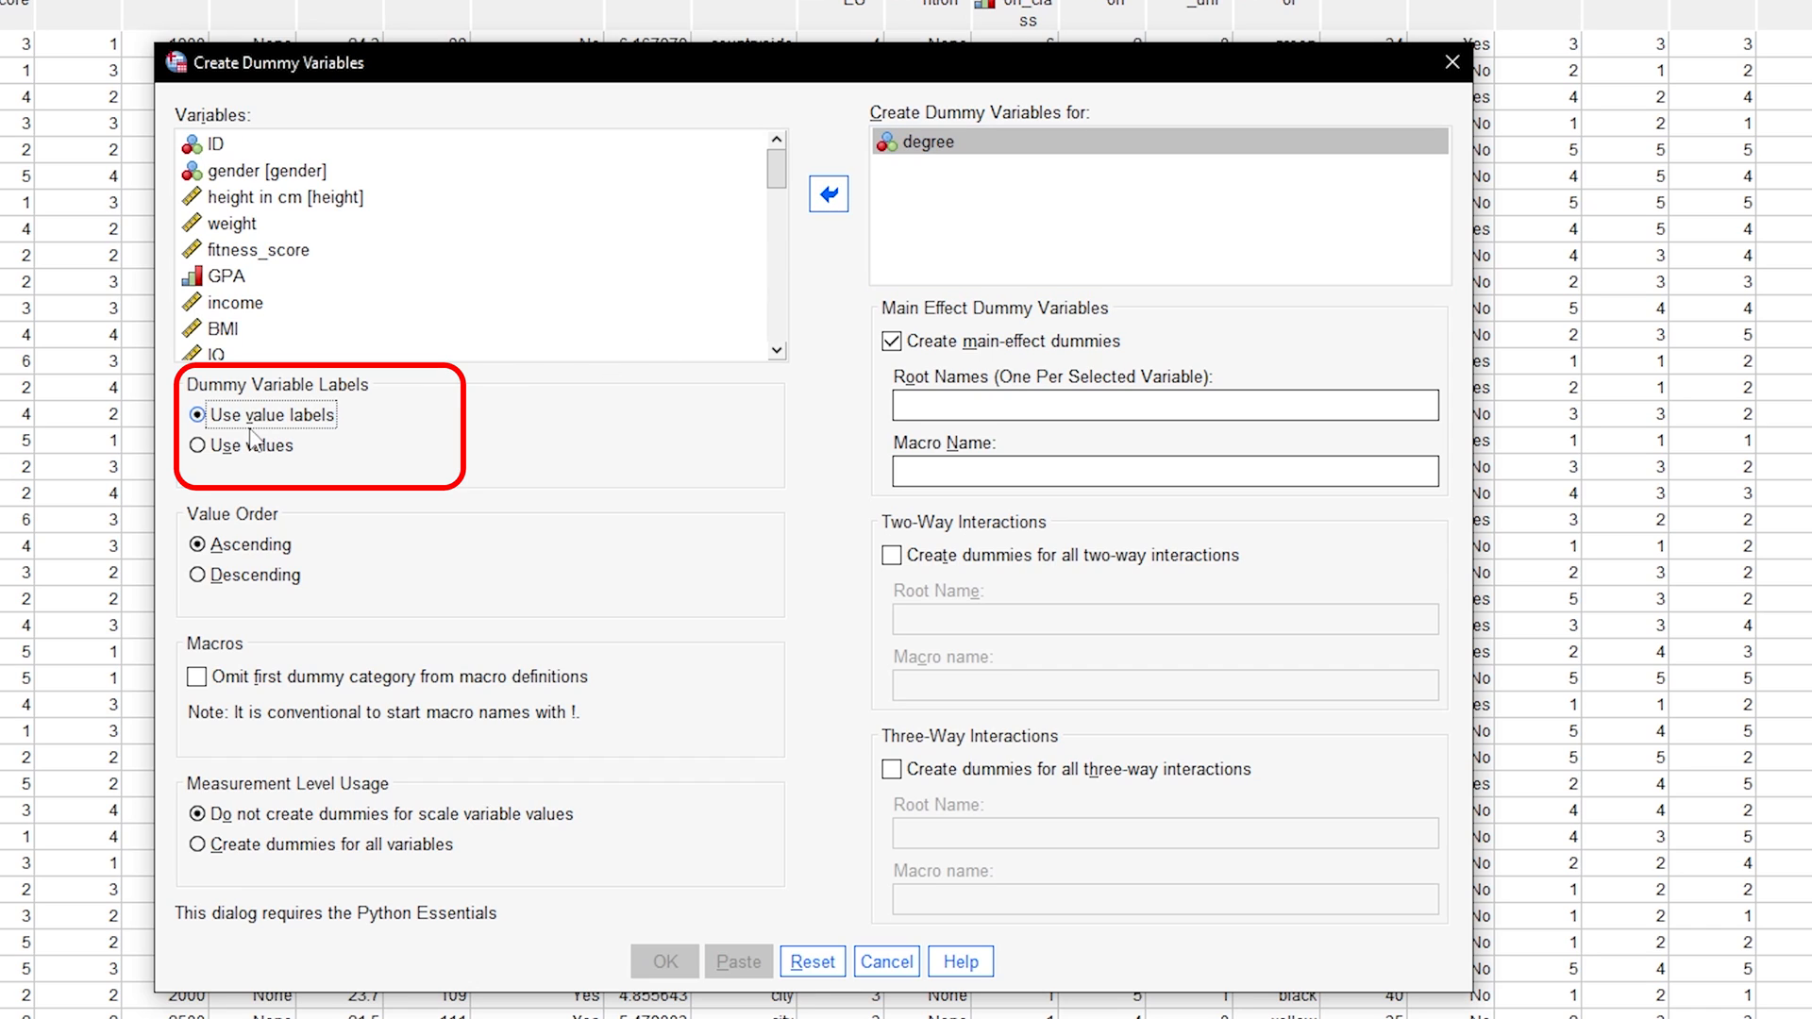
pyautogui.click(199, 415)
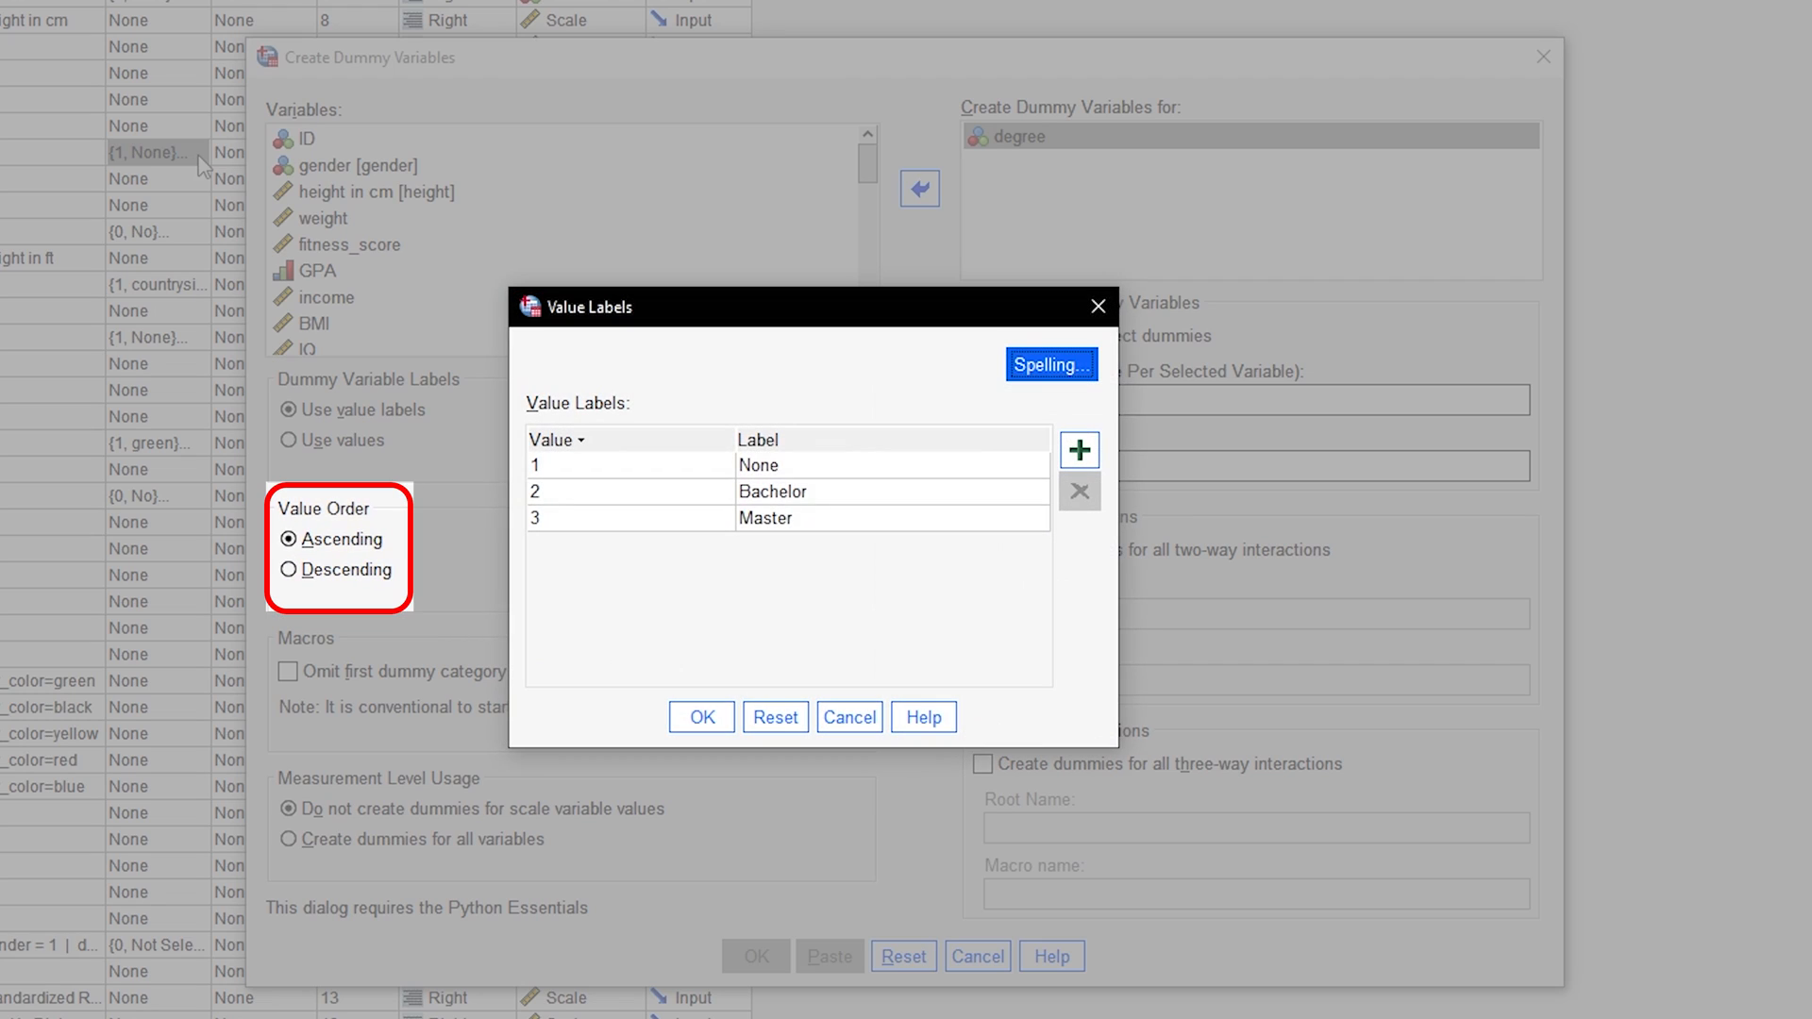
pyautogui.moveTo(938, 549)
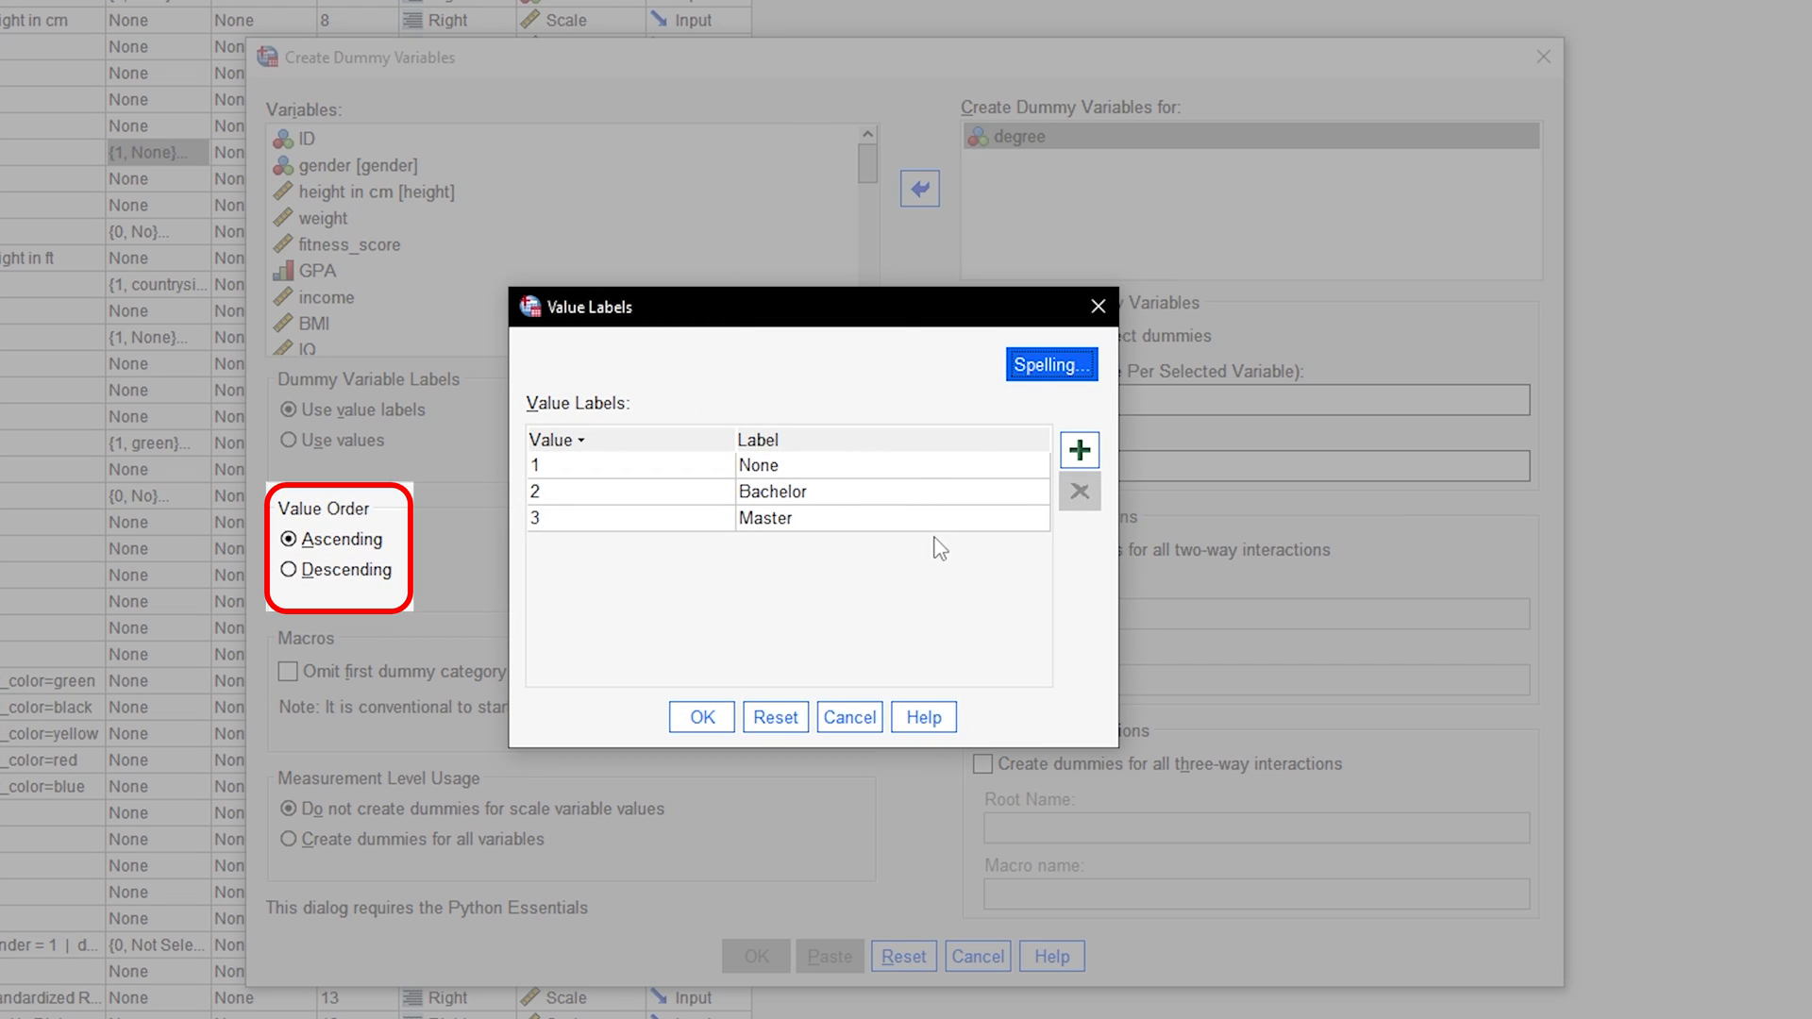
pyautogui.moveTo(792, 311)
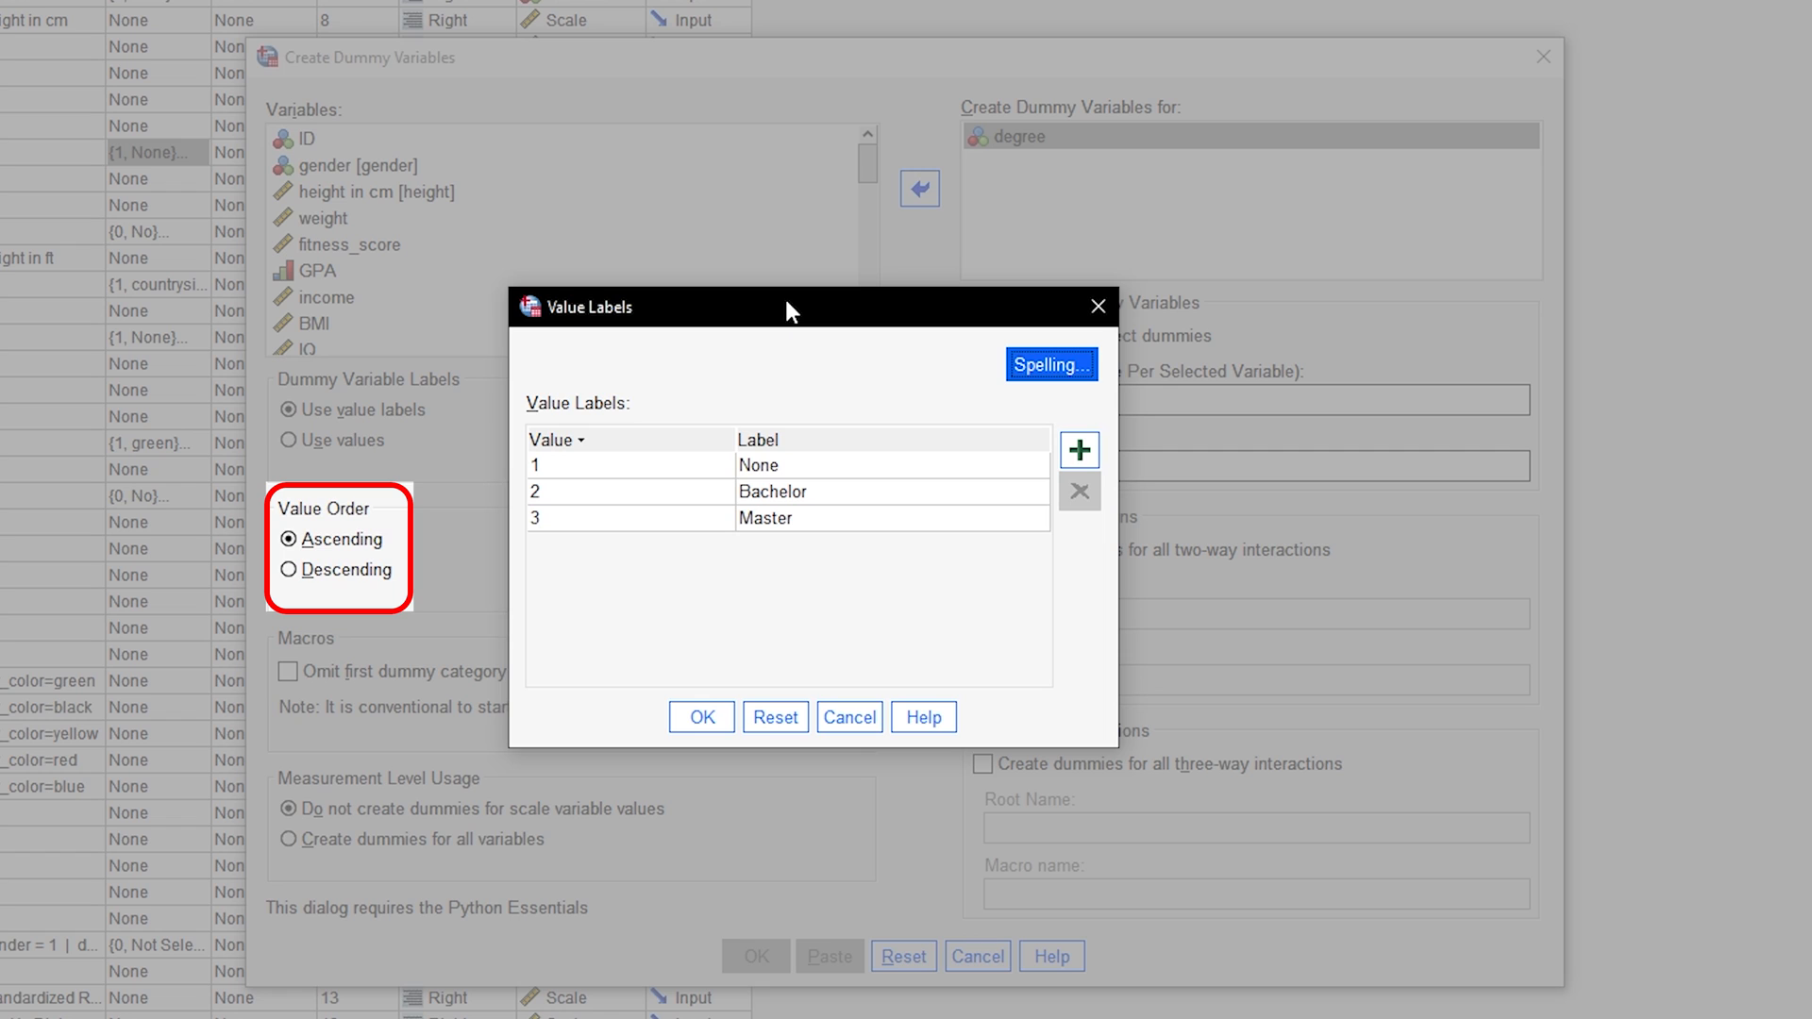
pyautogui.click(700, 717)
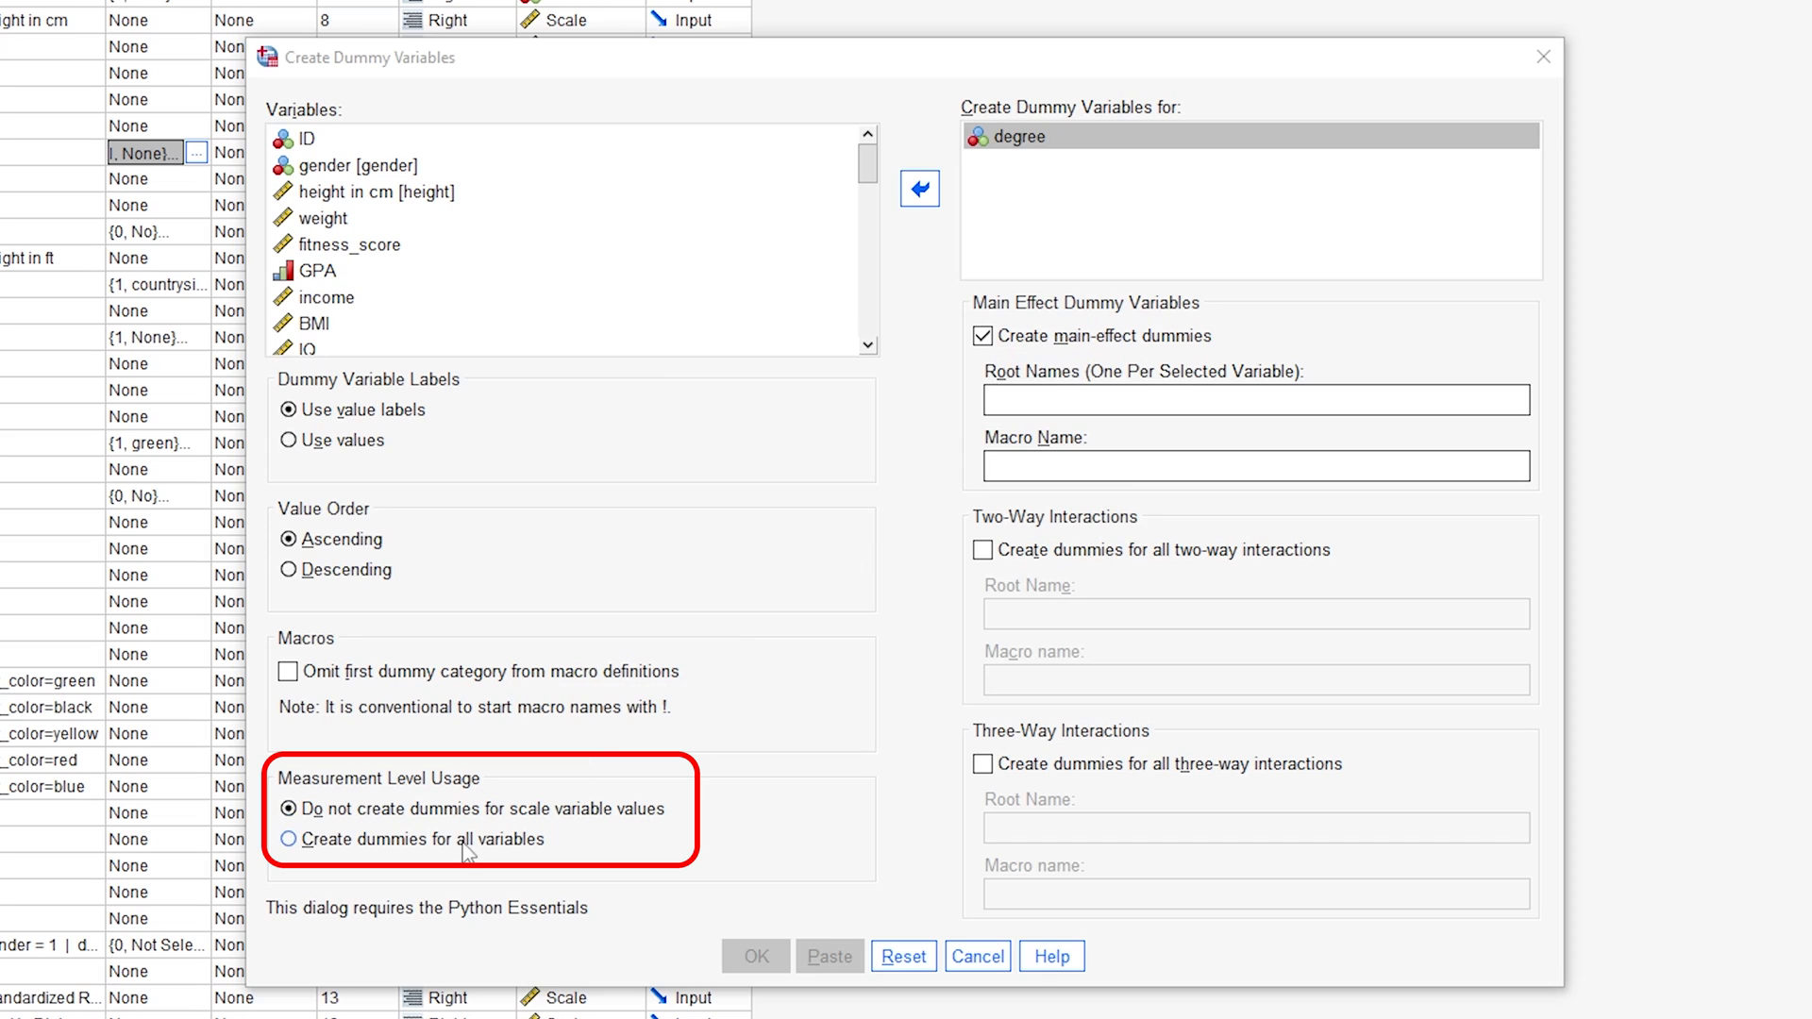
# Enter 'Dummy' as the root name for degree's main-effect dummy variables.
pyautogui.click(288, 808)
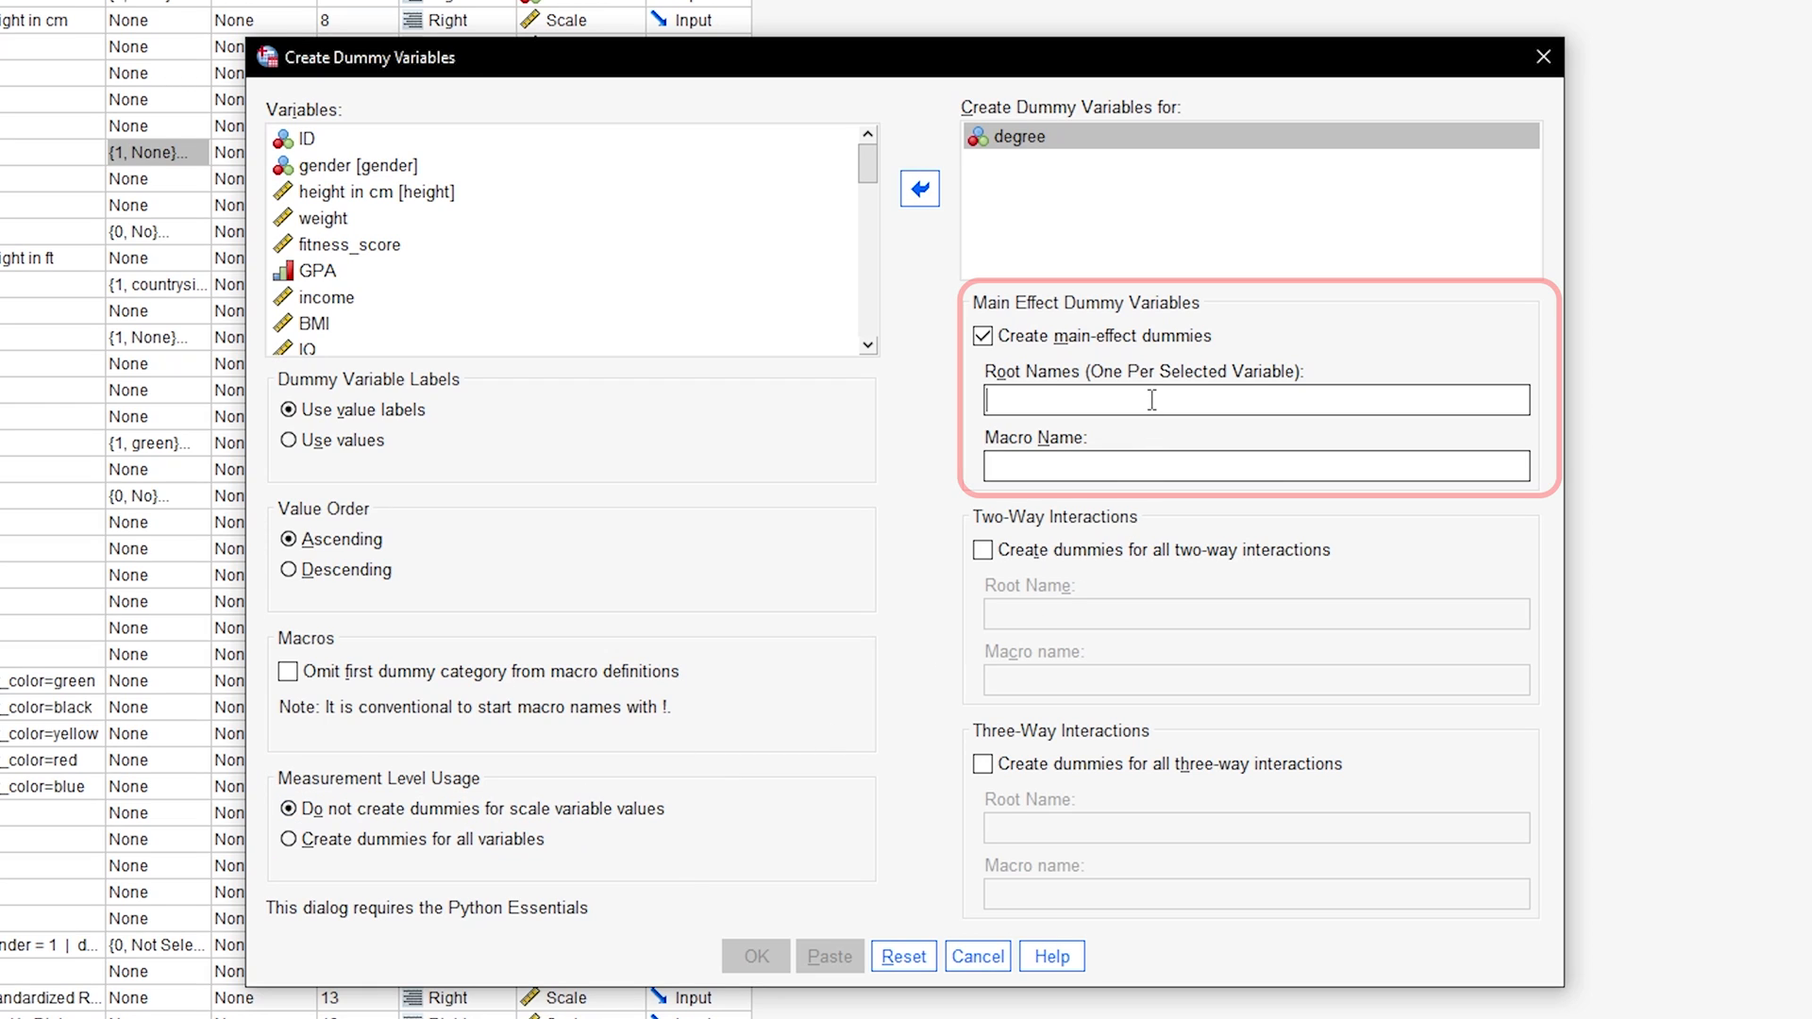
pyautogui.moveTo(1256, 399)
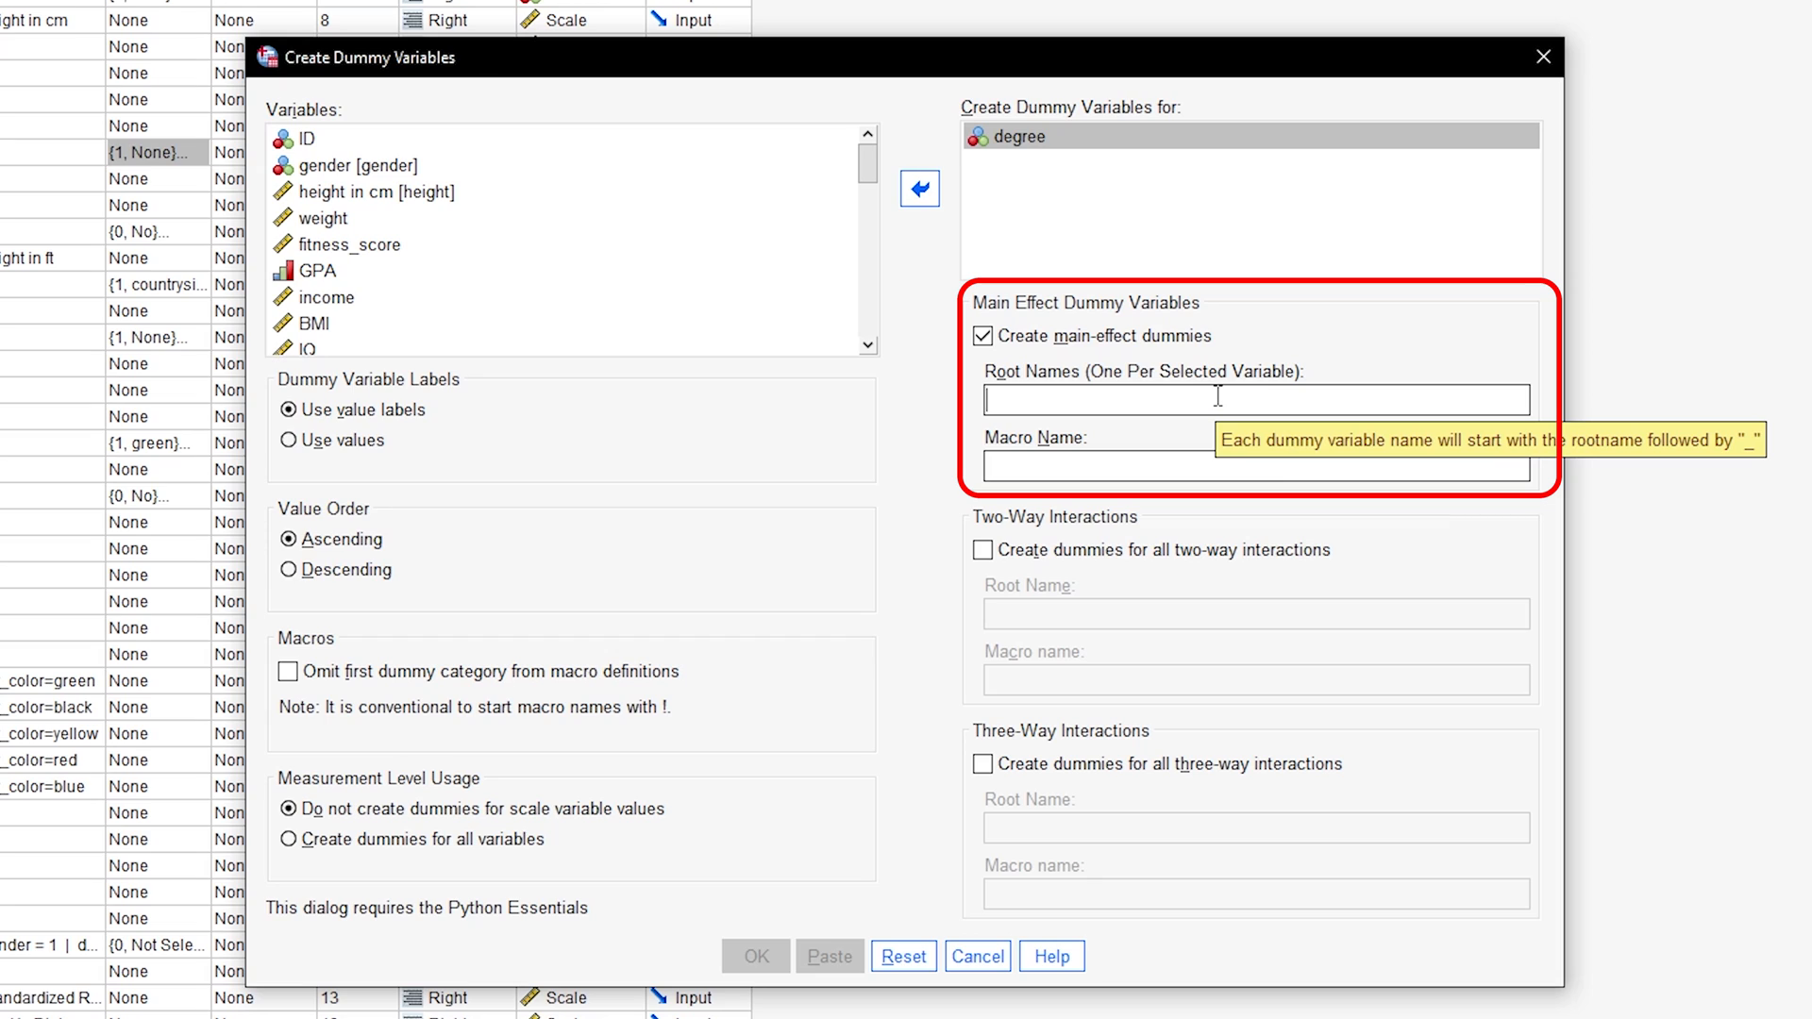
pyautogui.write('D')
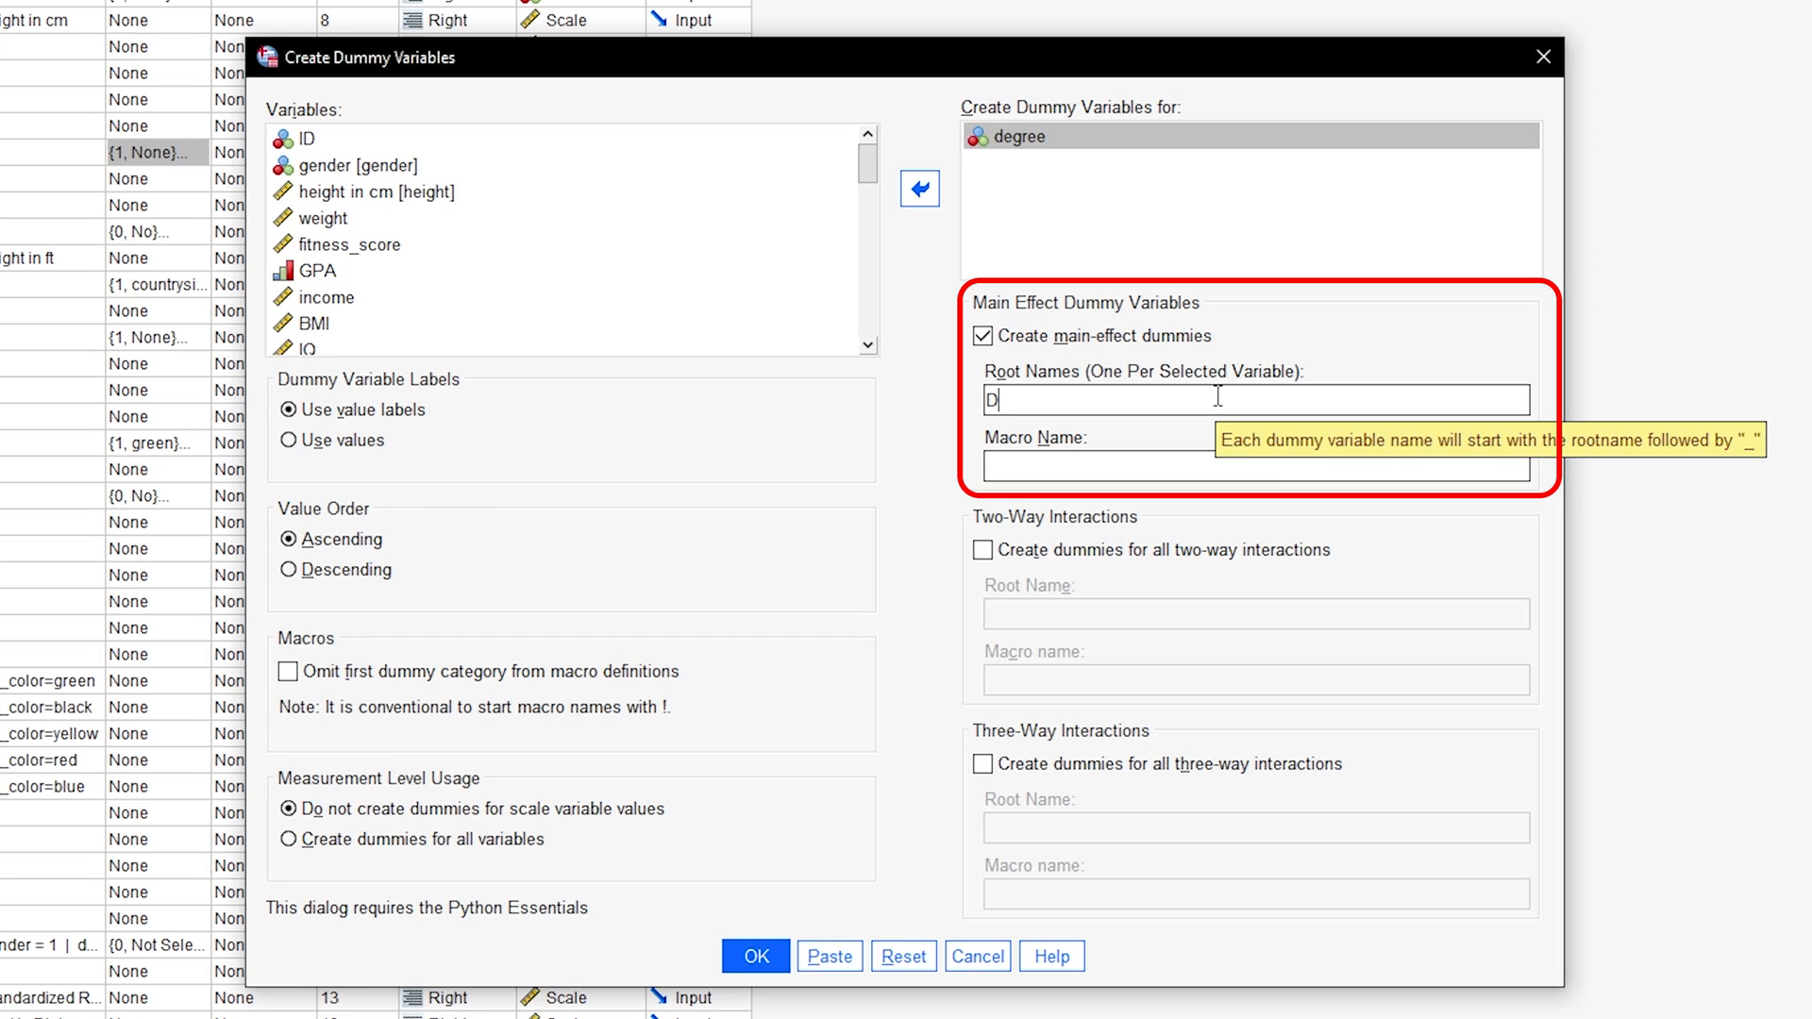
pyautogui.write('ummy')
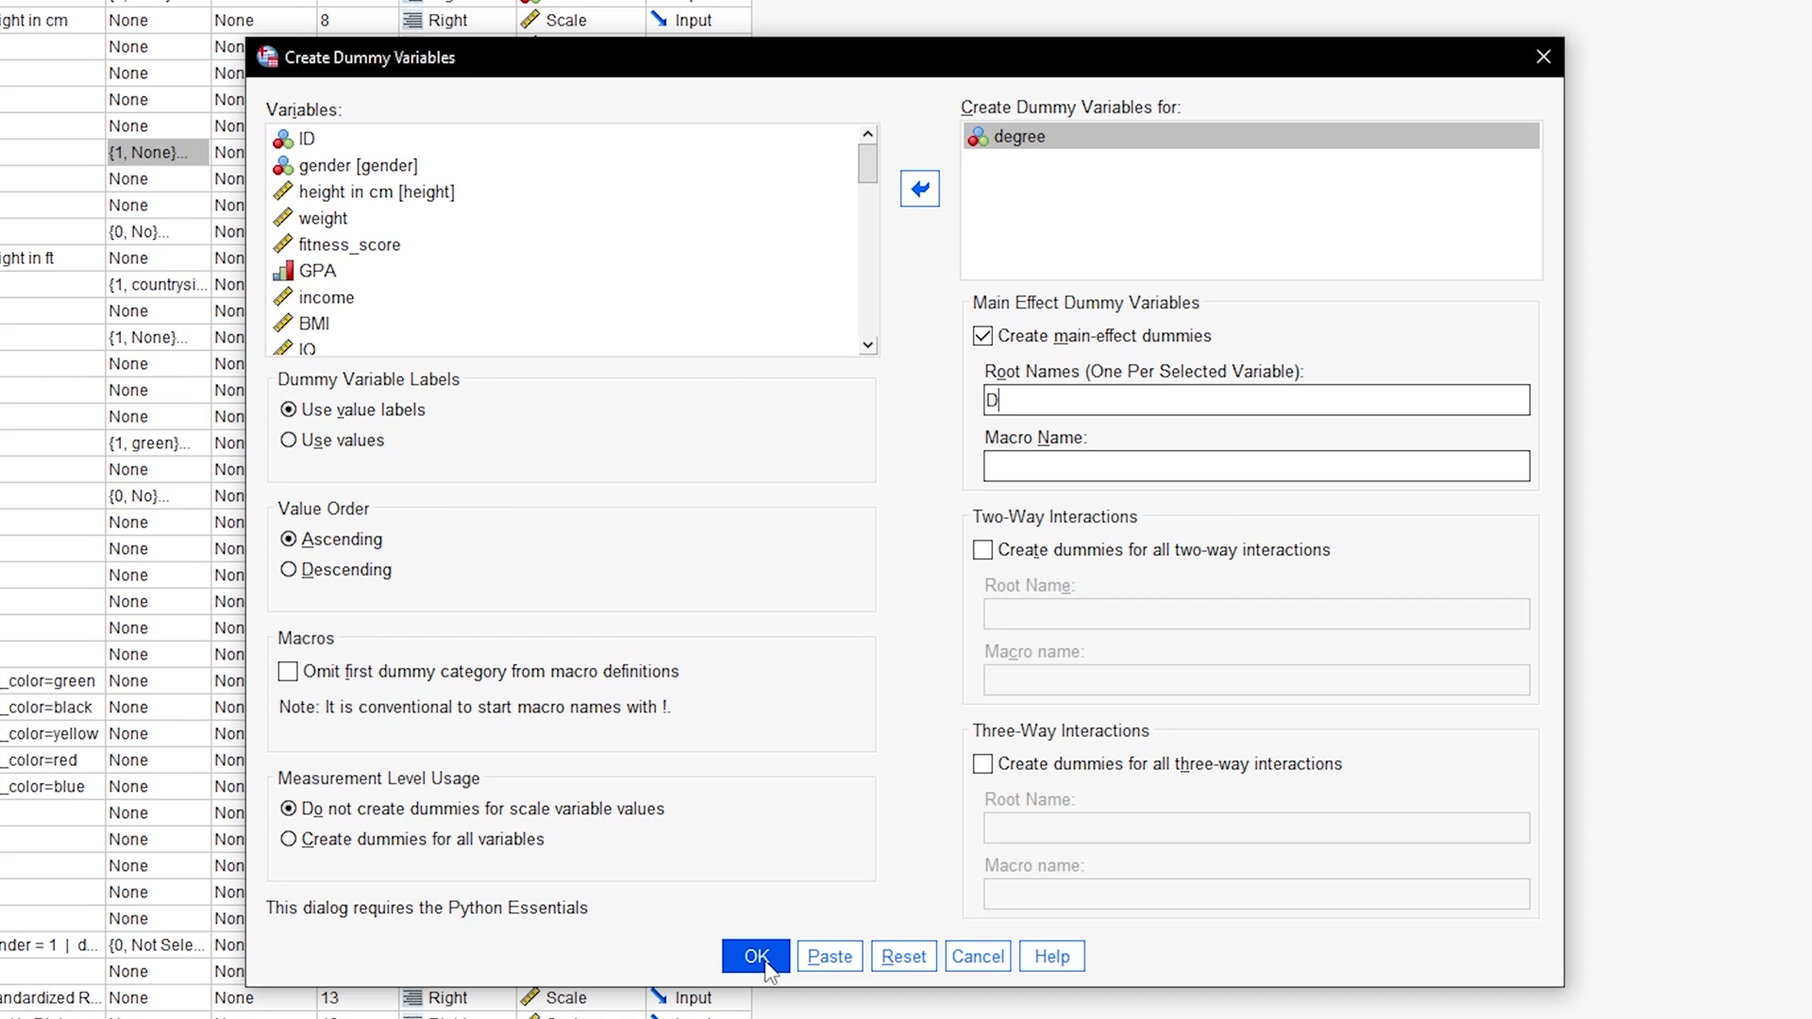
# Run the dummy coding and view the new D_1, D_2, D_3 columns in Data View.
pyautogui.click(755, 956)
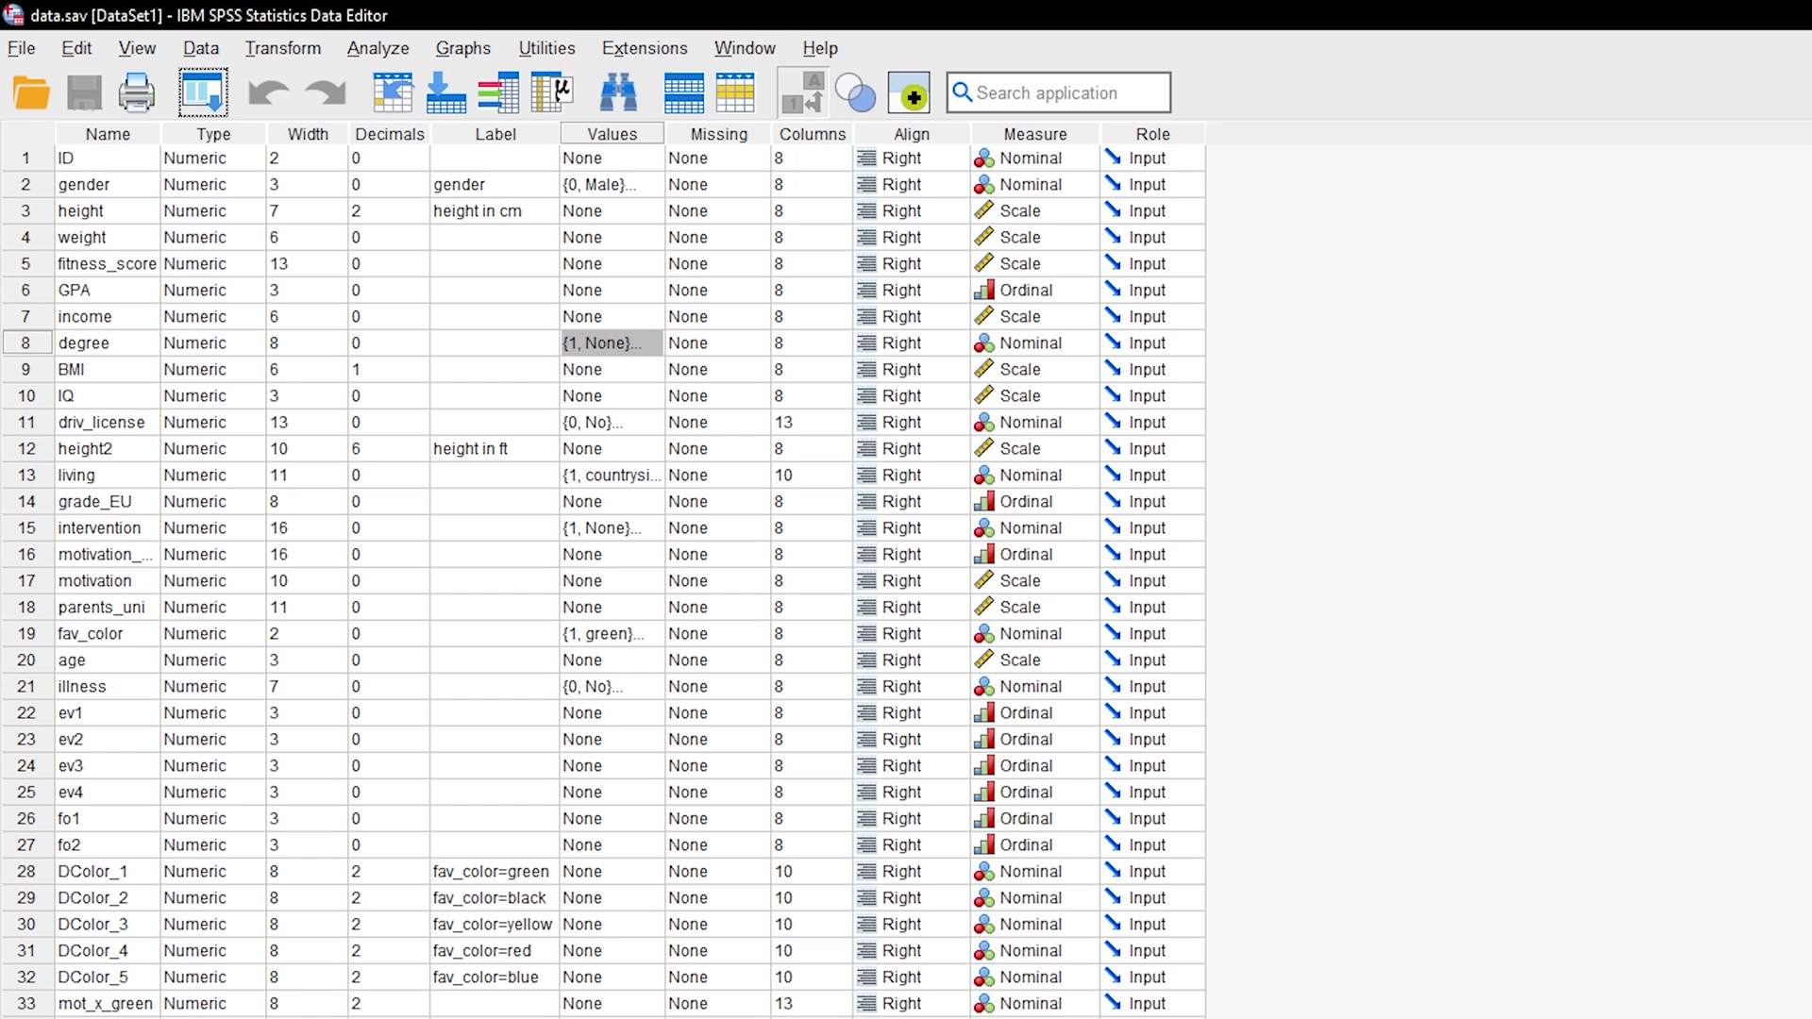
pyautogui.scroll(-3)
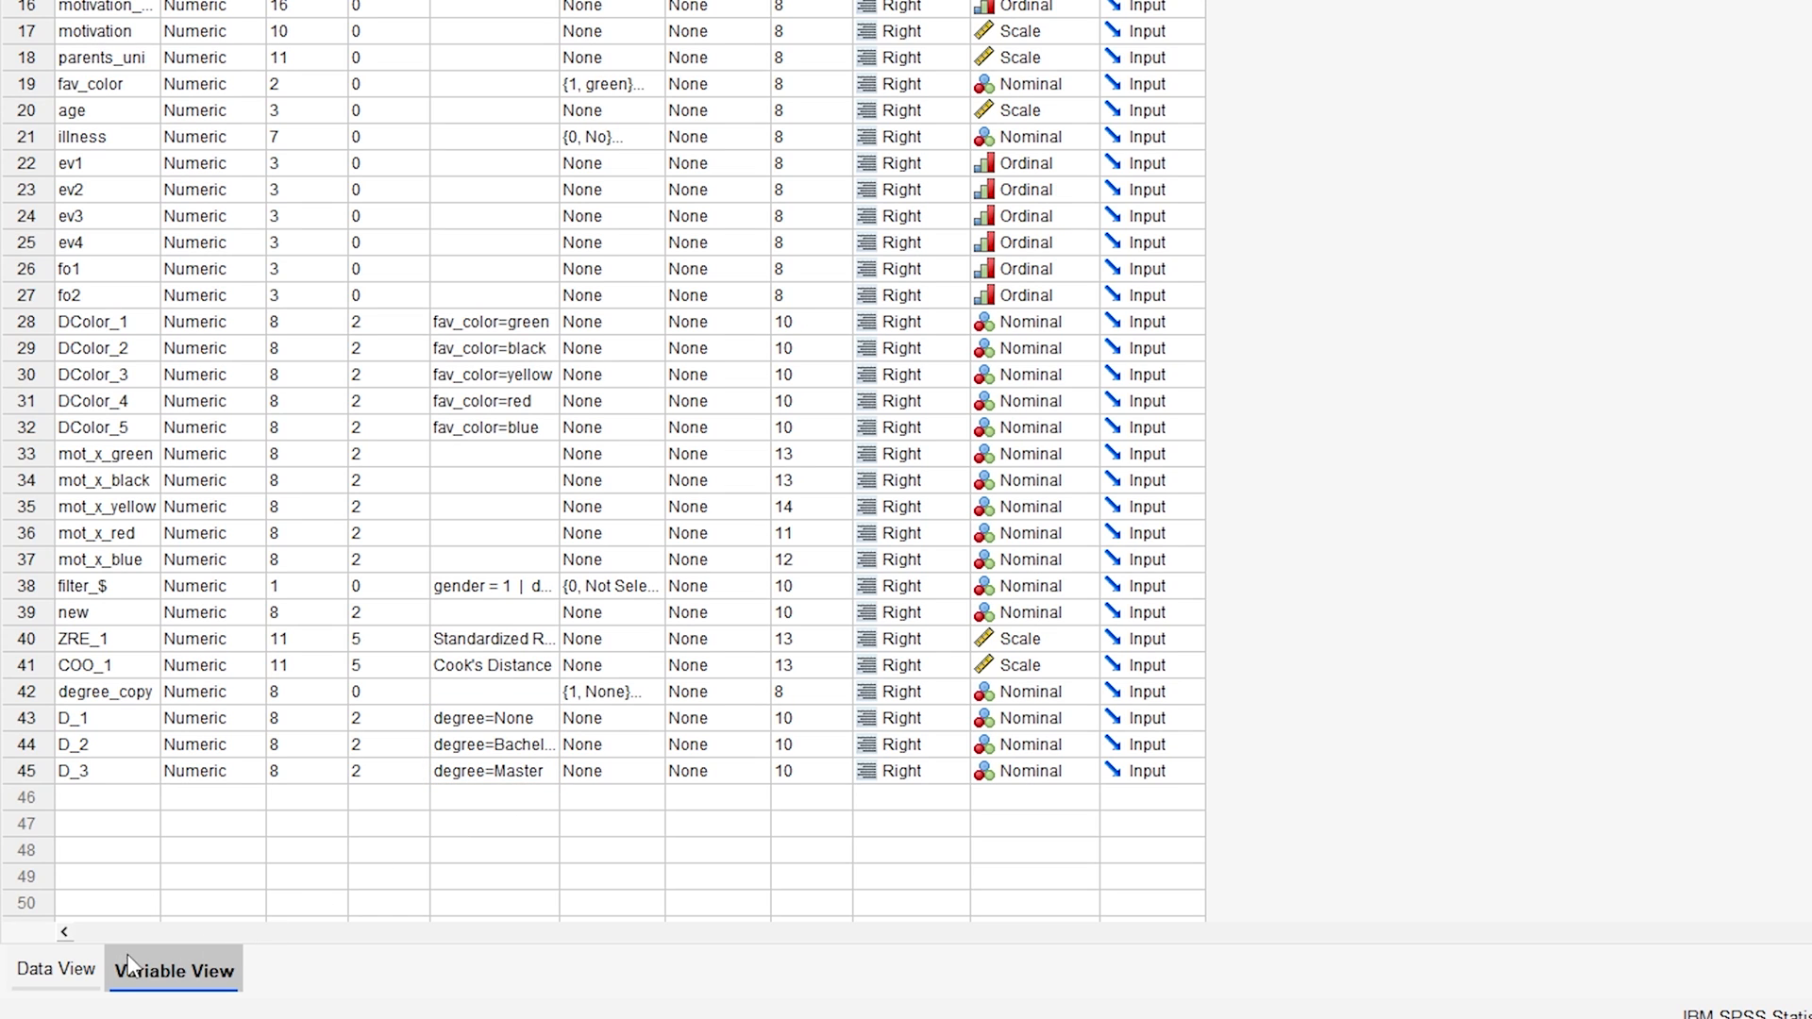
pyautogui.click(55, 968)
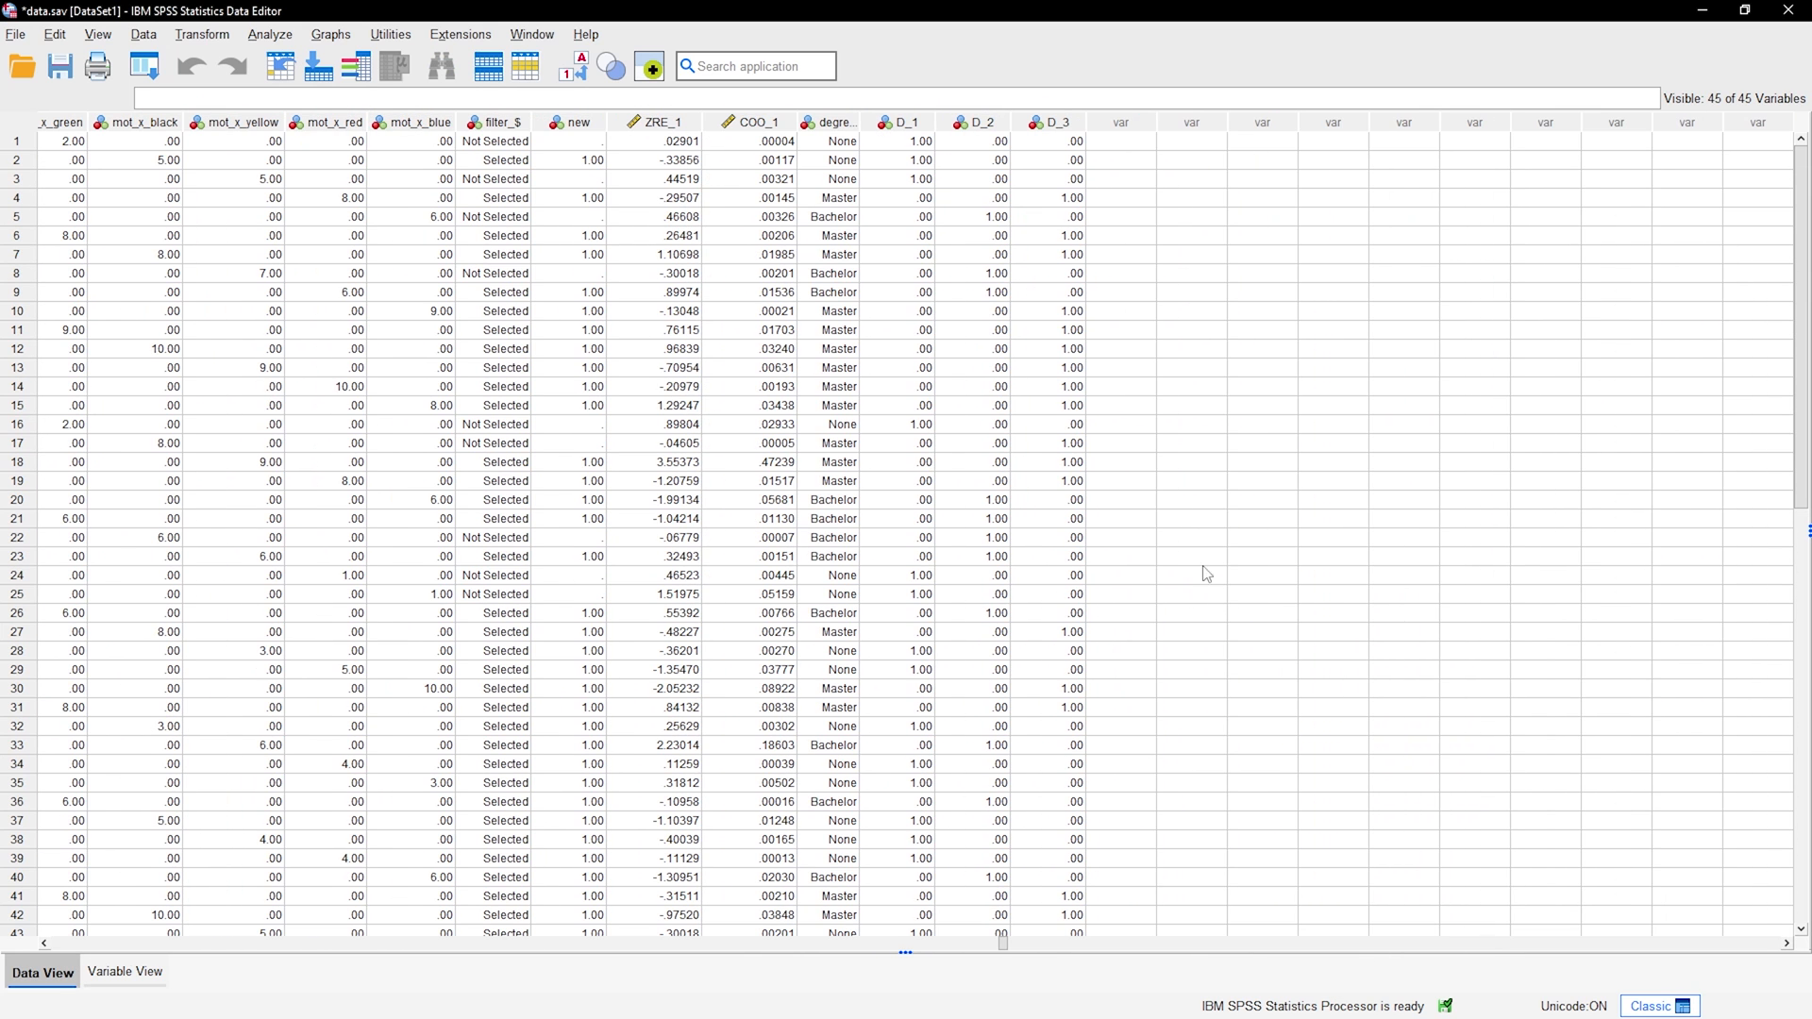